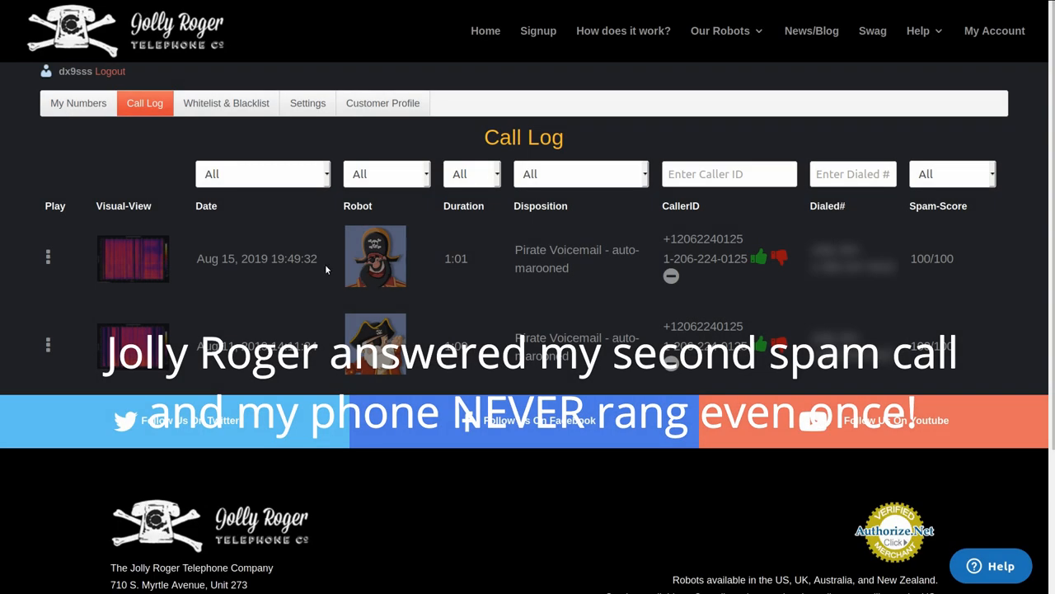
# Start playback of the Aug 15, 2019 pirate voicemail recording in the Call Log
pyautogui.click(48, 257)
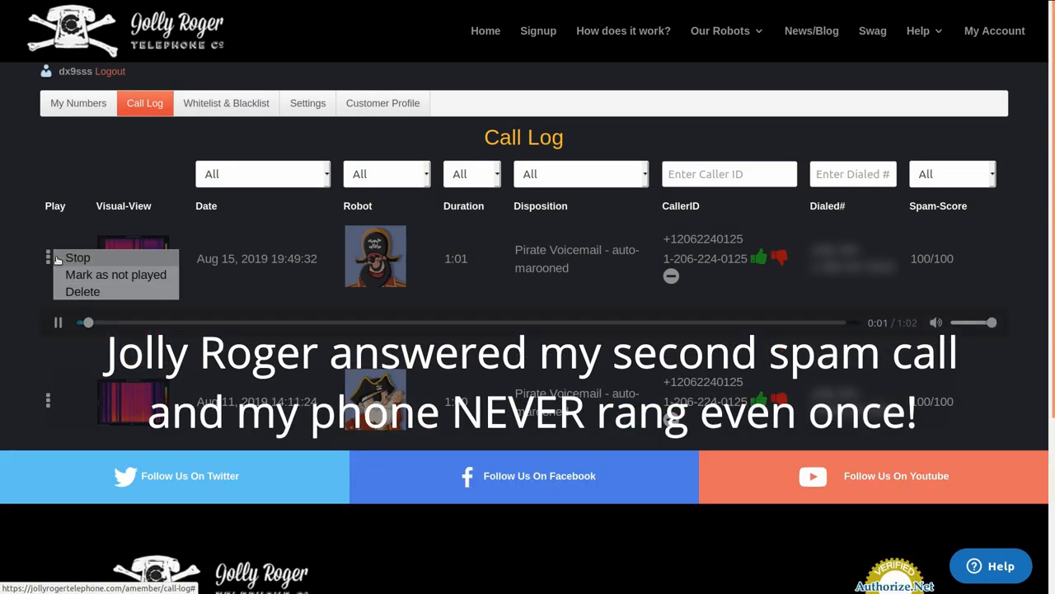